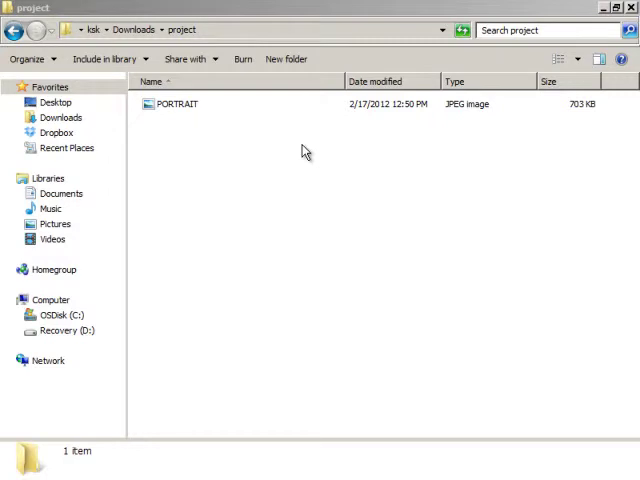
{"action": "mouse_move", "coordinate": [193, 146]}
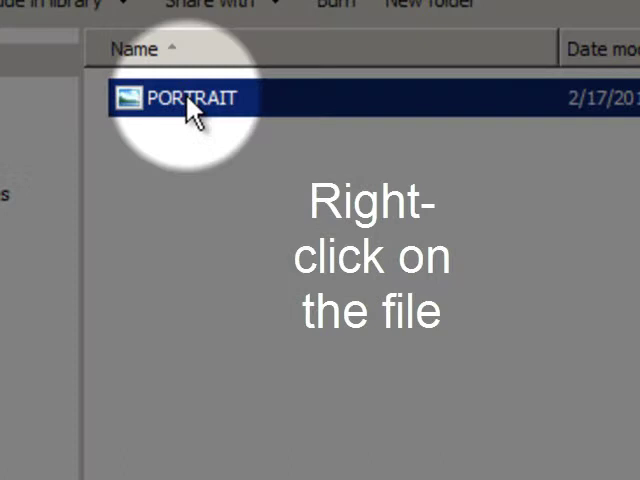
Step: Open the PORTRAIT photo from the project folder in GIMP via Edit with GIMP
{"action": "right_click", "coordinate": [185, 97]}
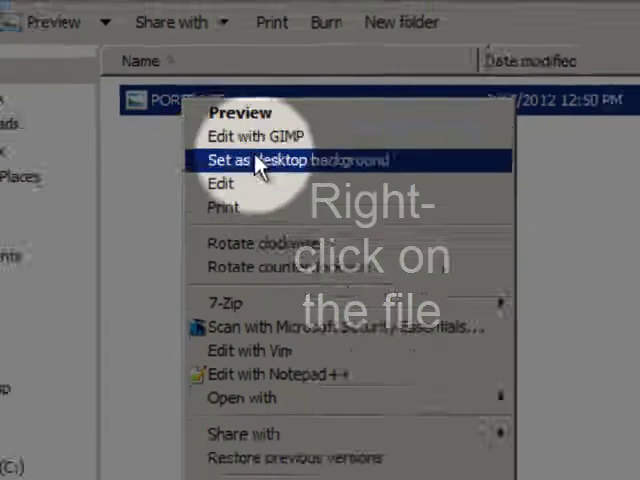
{"action": "left_click", "coordinate": [252, 136]}
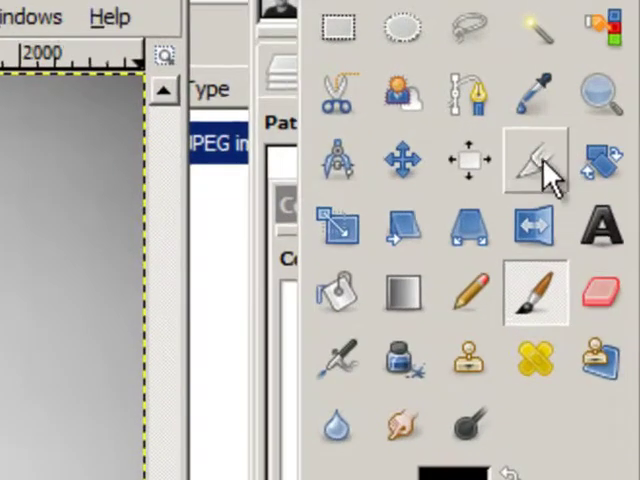
{"action": "mouse_move", "coordinate": [530, 165]}
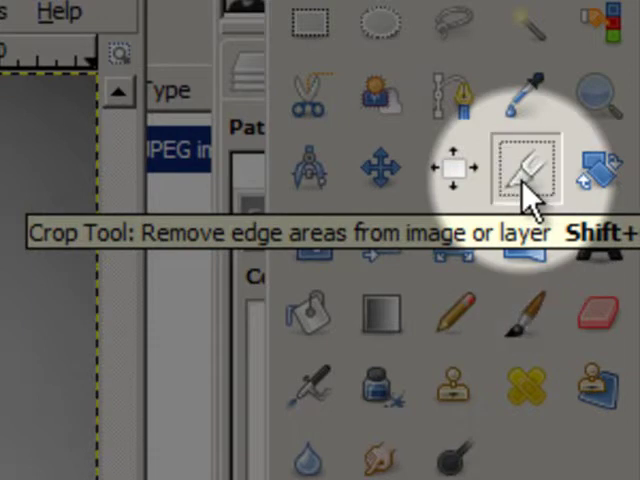
Step: Activate the Crop Tool with a fixed 1:1 aspect ratio
{"action": "left_click", "coordinate": [520, 170]}
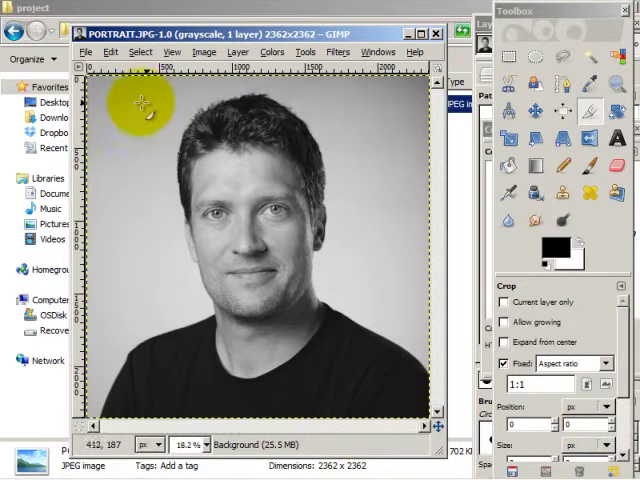
Step: Drag and adjust a square crop region around the face and shoulders, 2134 × 2134
{"action": "left_click_drag", "start_coordinate": [143, 103], "coordinate": [366, 335]}
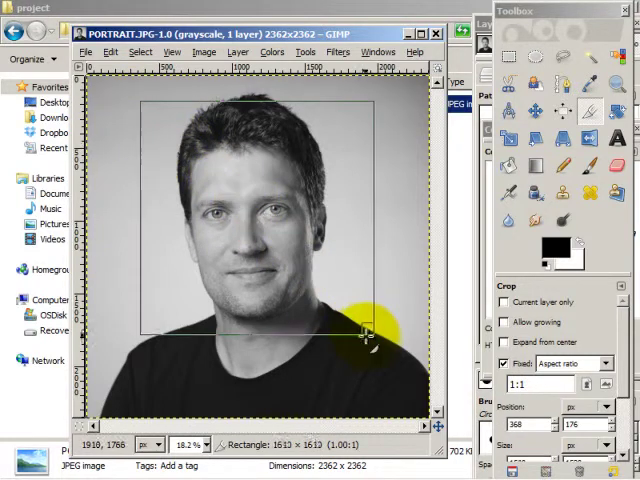
{"action": "left_click_drag", "start_coordinate": [368, 333], "coordinate": [405, 365]}
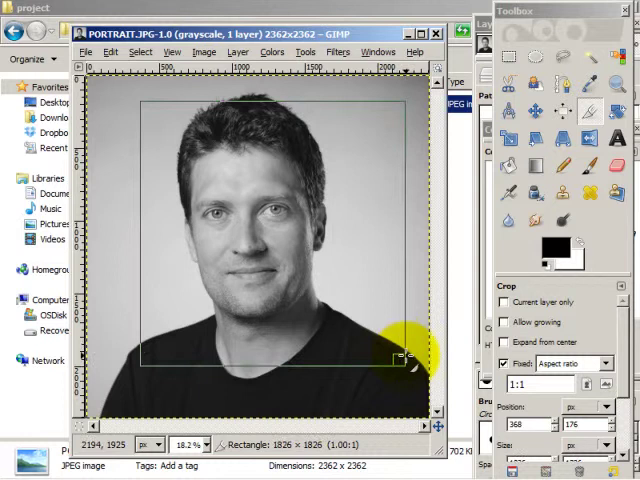
{"action": "left_click_drag", "start_coordinate": [400, 360], "coordinate": [155, 110]}
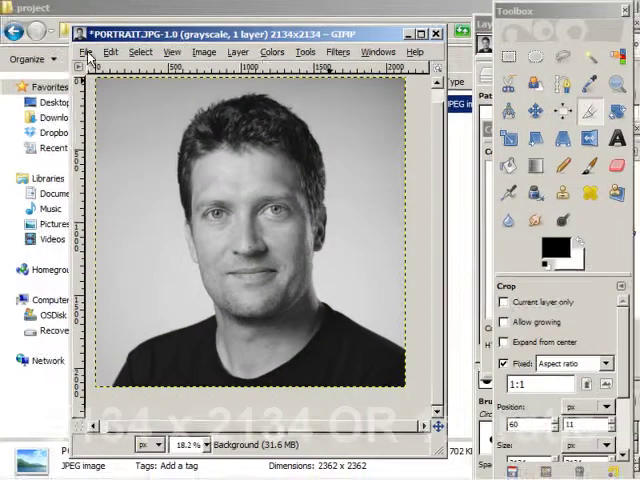
Step: Save As PORTRAIT-square.JPG, accepting the default JPEG quality
{"action": "left_click", "coordinate": [86, 51]}
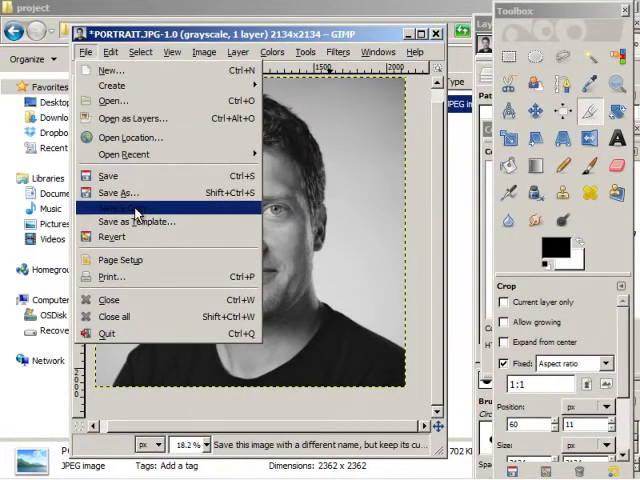
{"action": "left_click", "coordinate": [119, 192]}
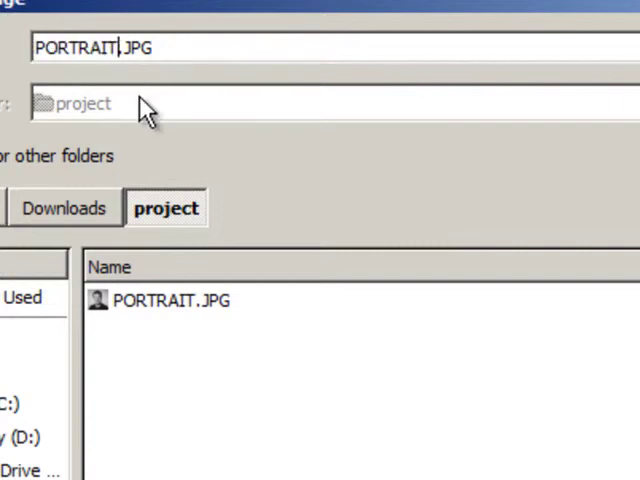
{"action": "type", "text": "-square"}
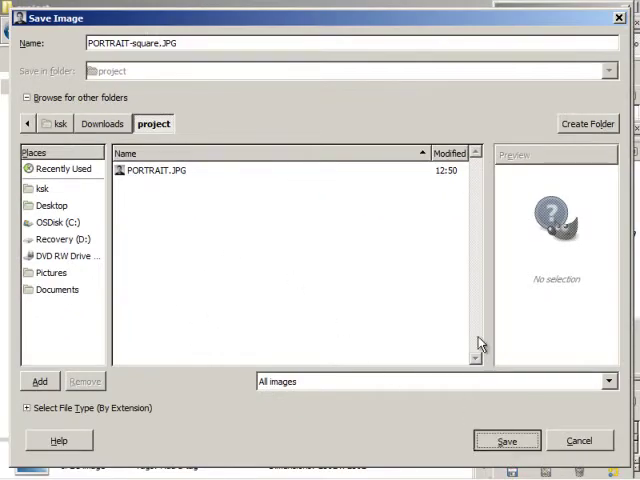
{"action": "left_click", "coordinate": [507, 440]}
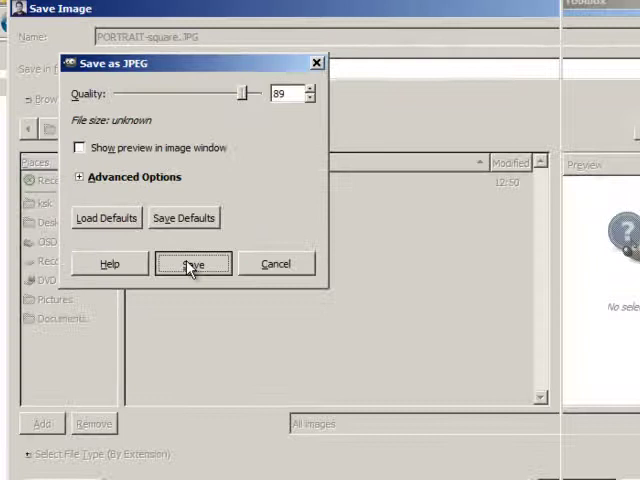
{"action": "left_click", "coordinate": [192, 263]}
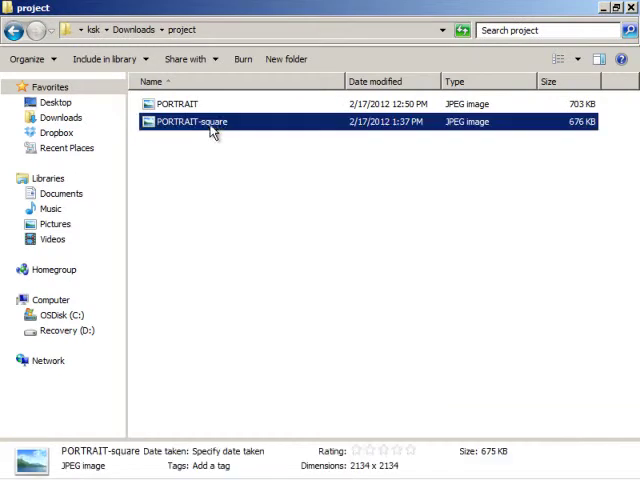
Step: Open PORTRAIT-square with Microsoft Office Picture Manager from Windows Explorer
{"action": "right_click", "coordinate": [190, 121]}
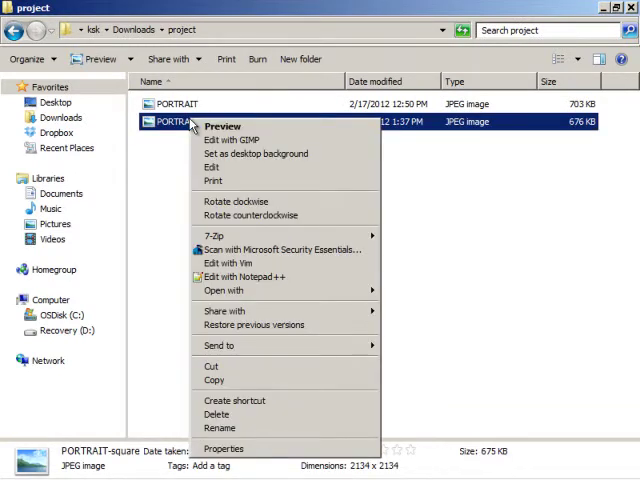
{"action": "left_click", "coordinate": [224, 290]}
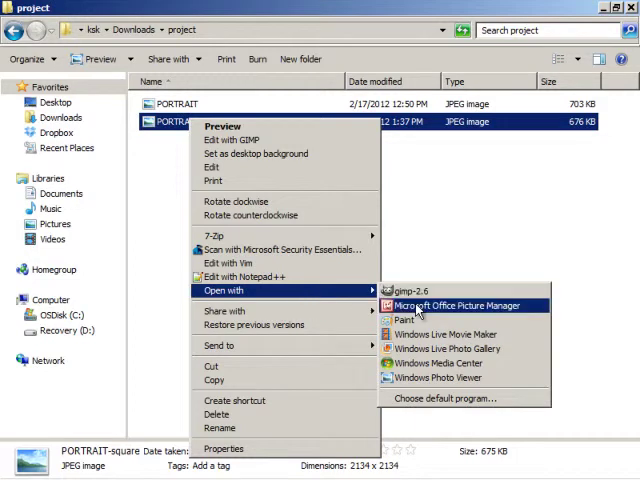
{"action": "left_click", "coordinate": [455, 305]}
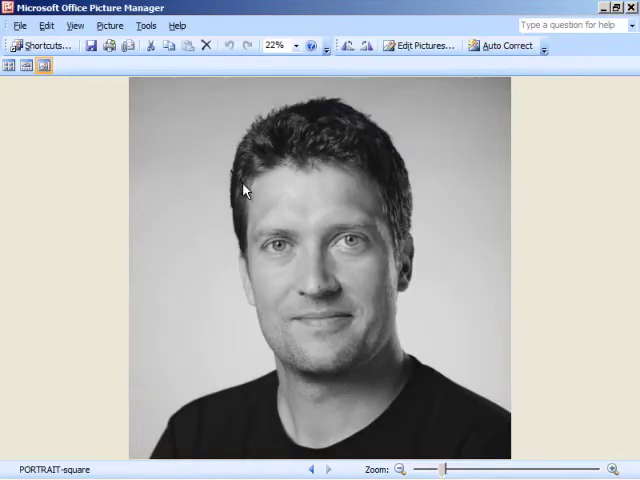